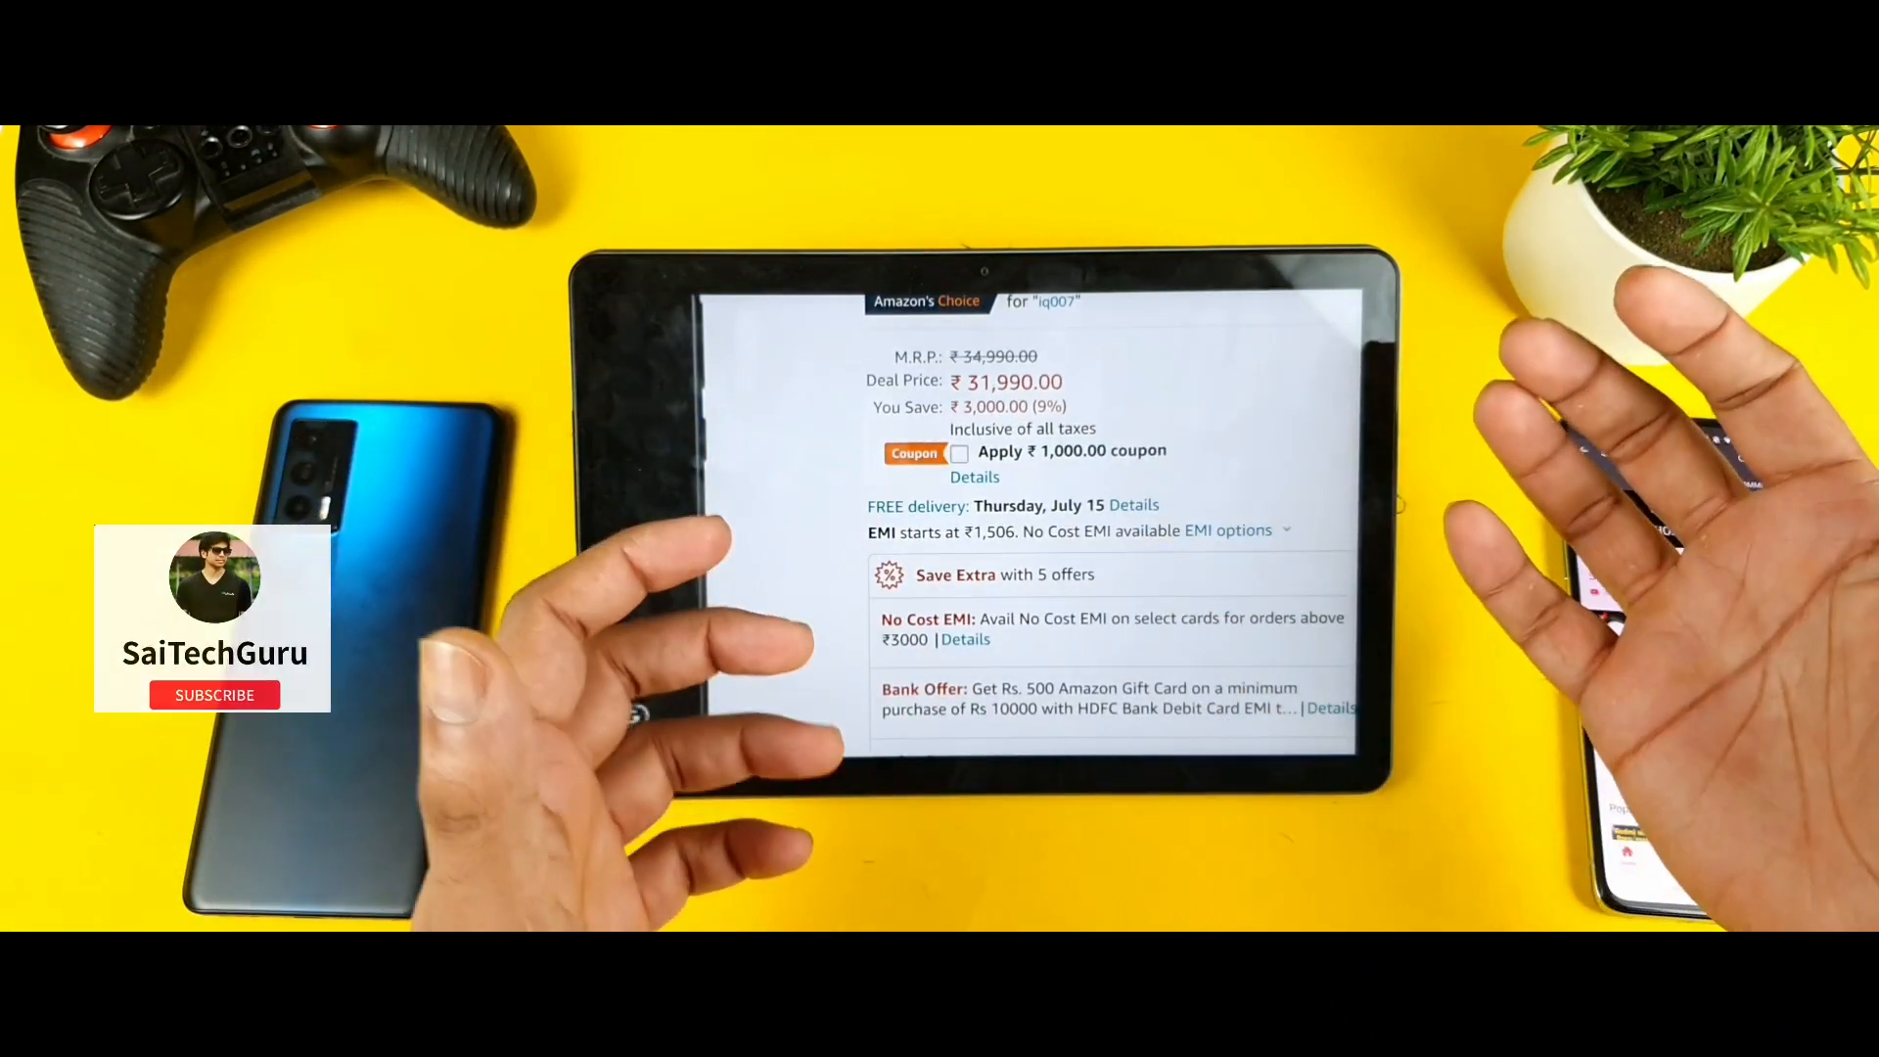
Expand 'See 3 more' under Save Extra and scroll through all five bank, Exchange and Cashback offers
click(215, 695)
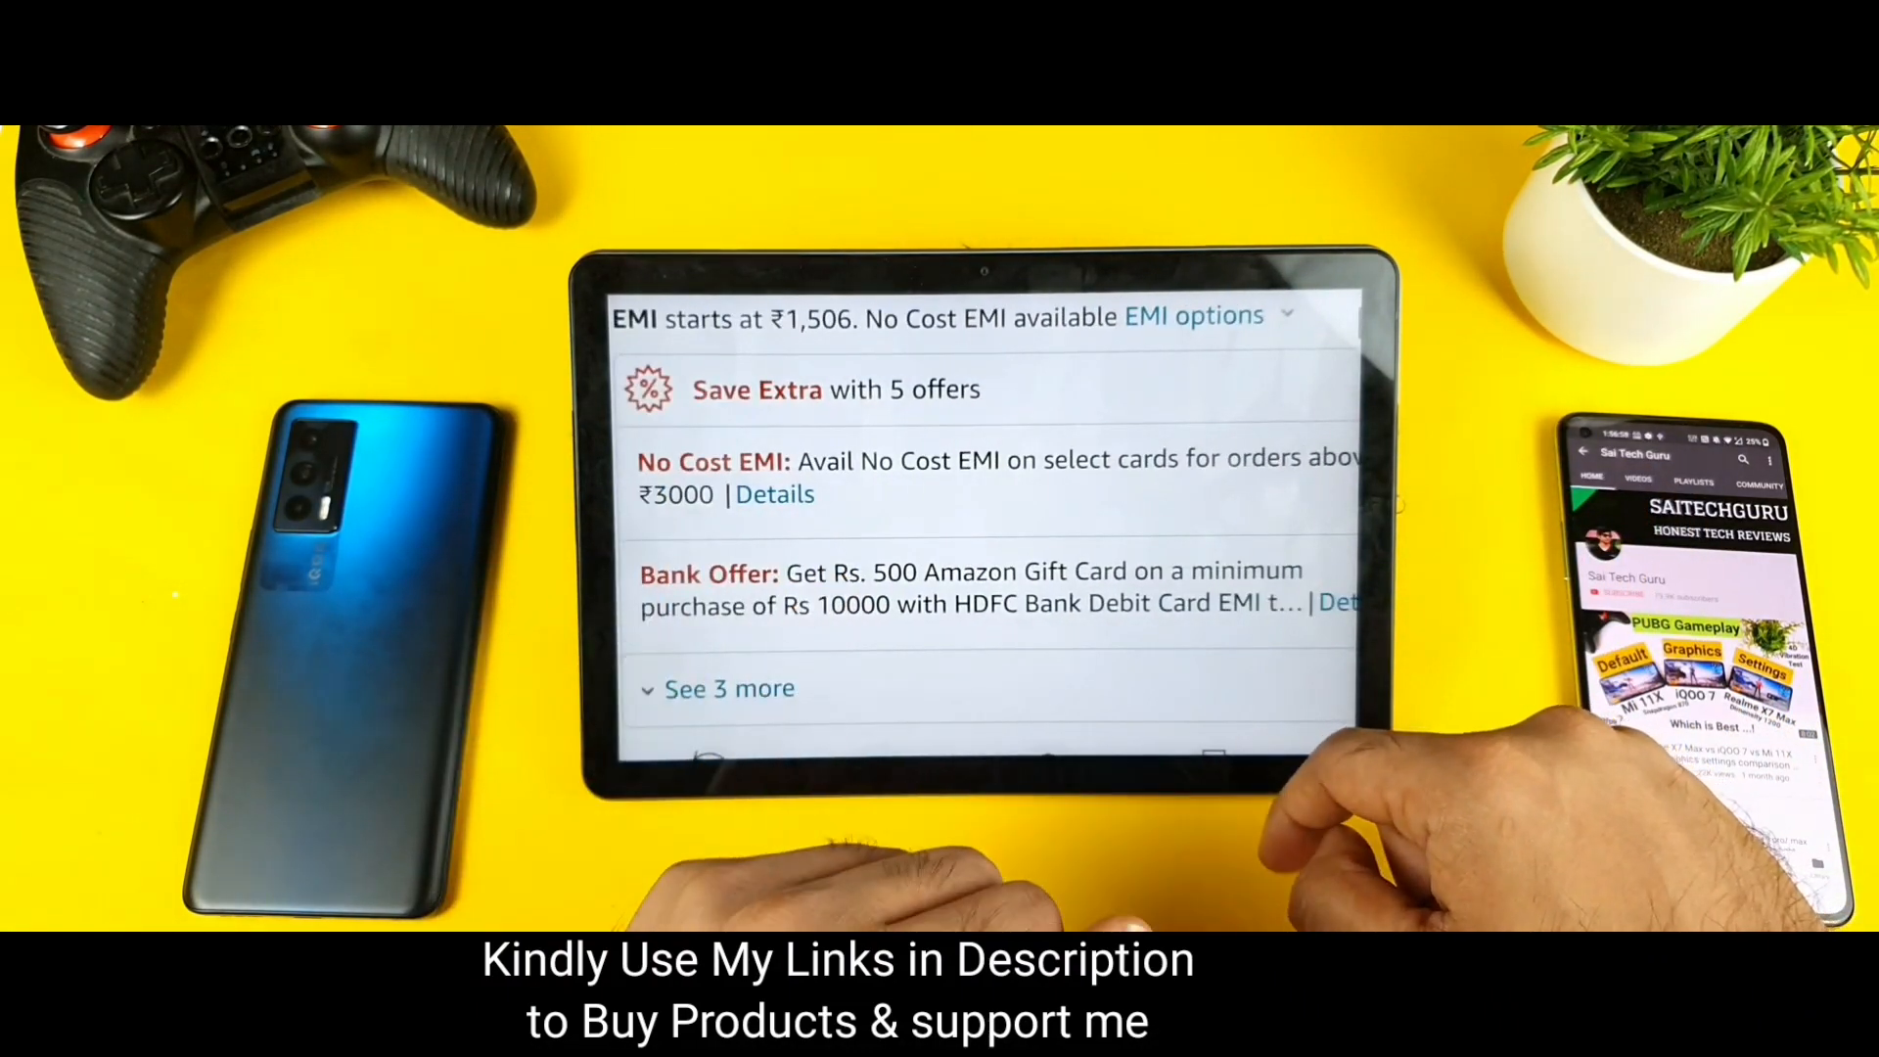
scroll(down, 3)
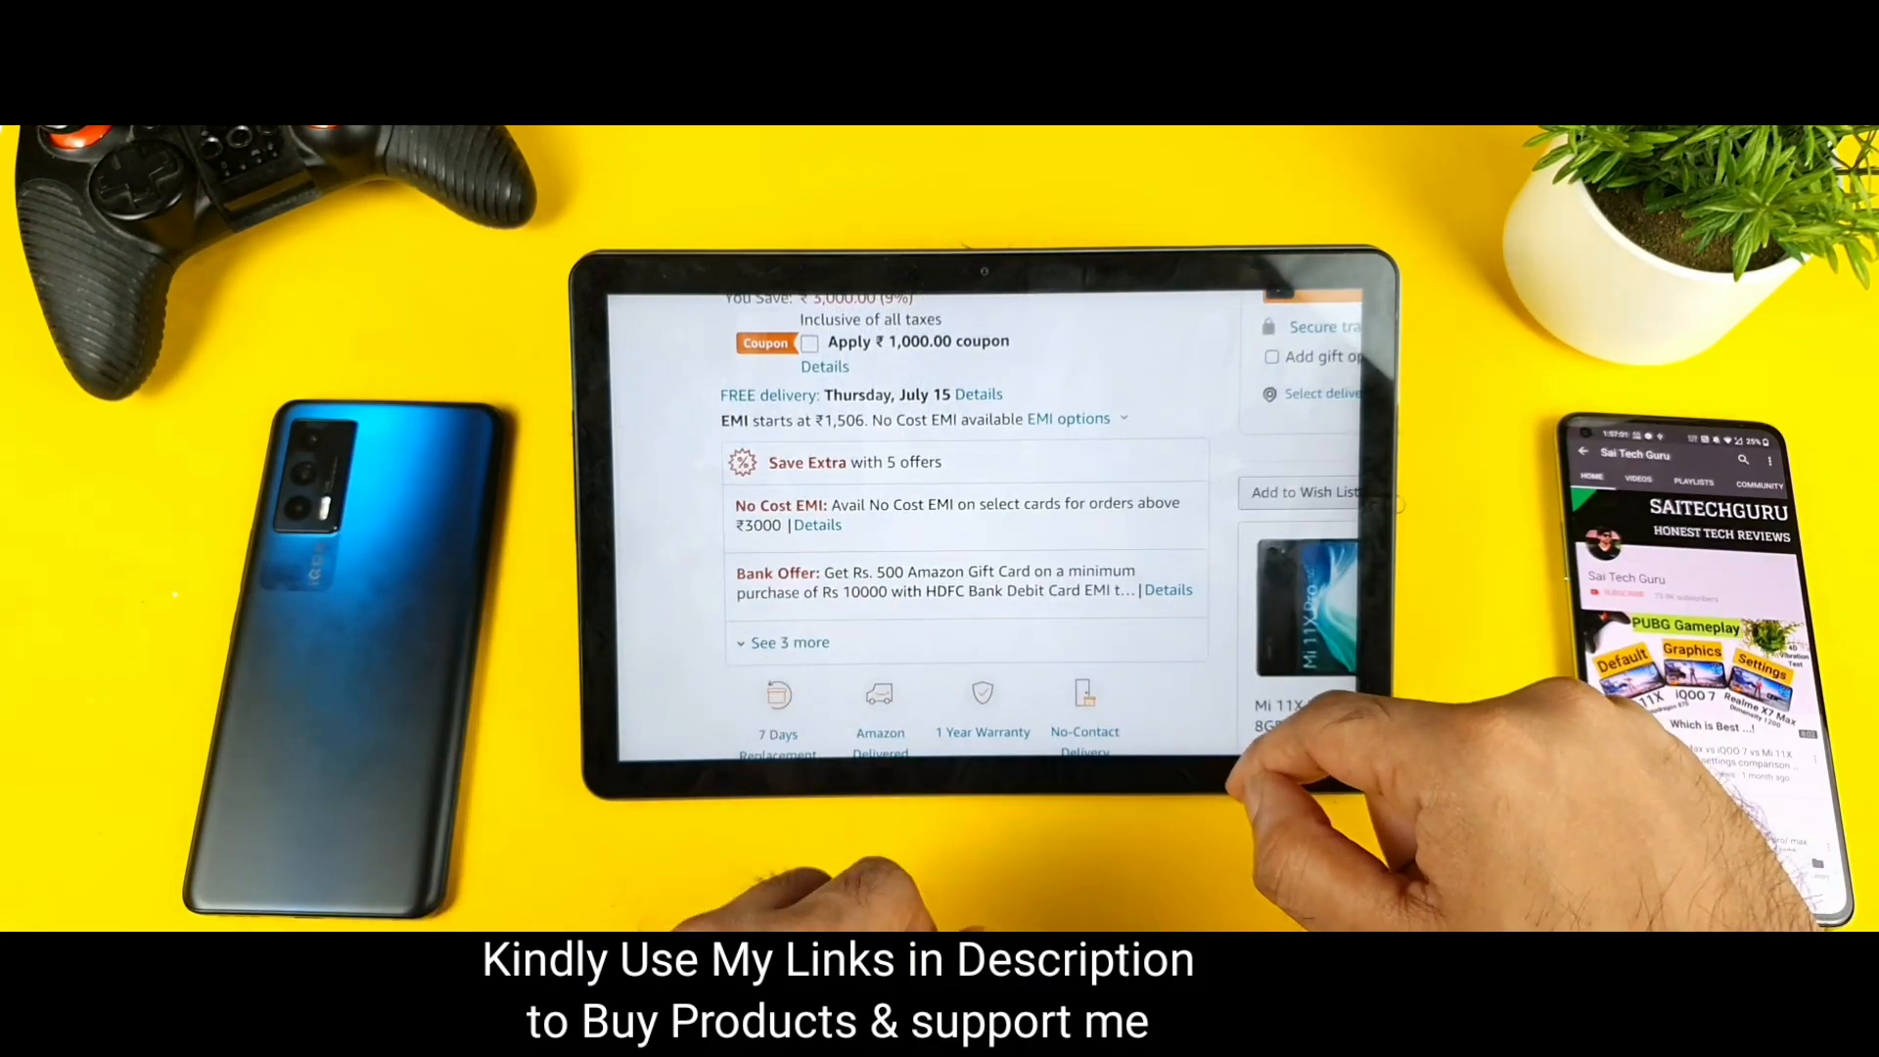
scroll(down, 3)
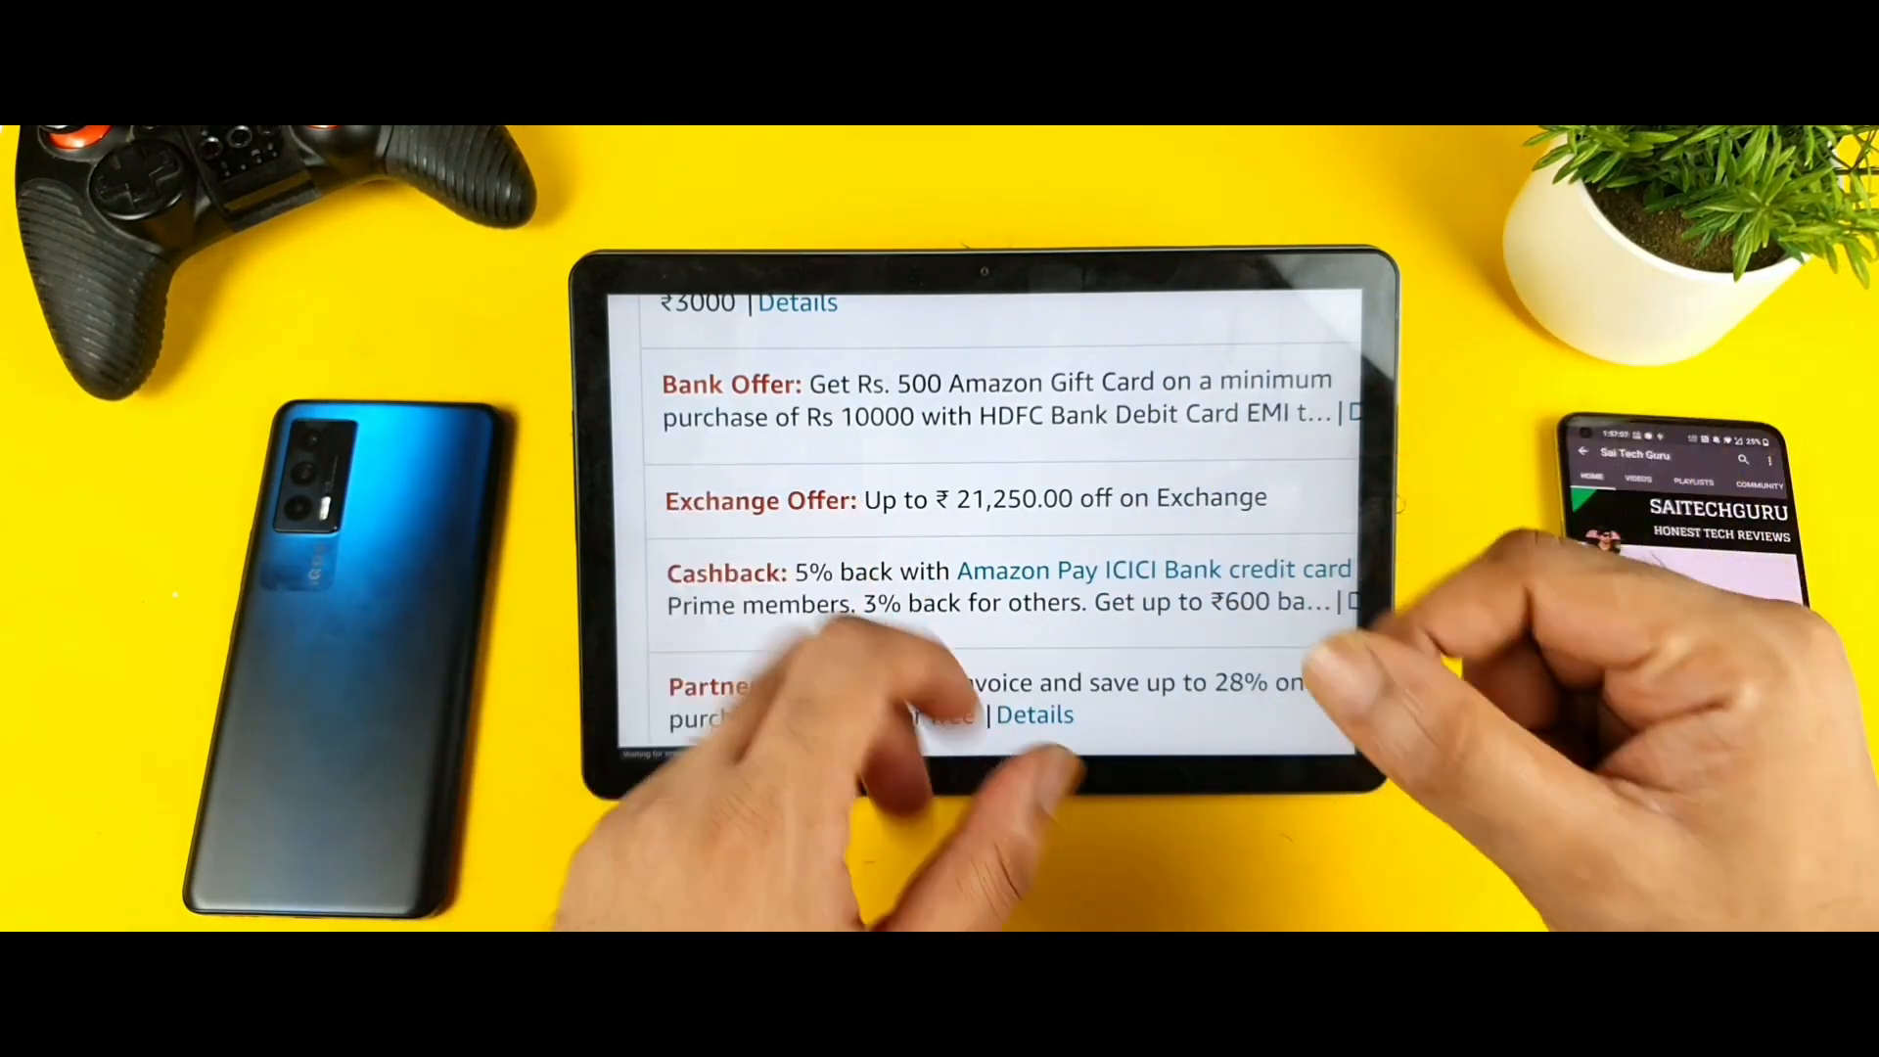
scroll(down, 3)
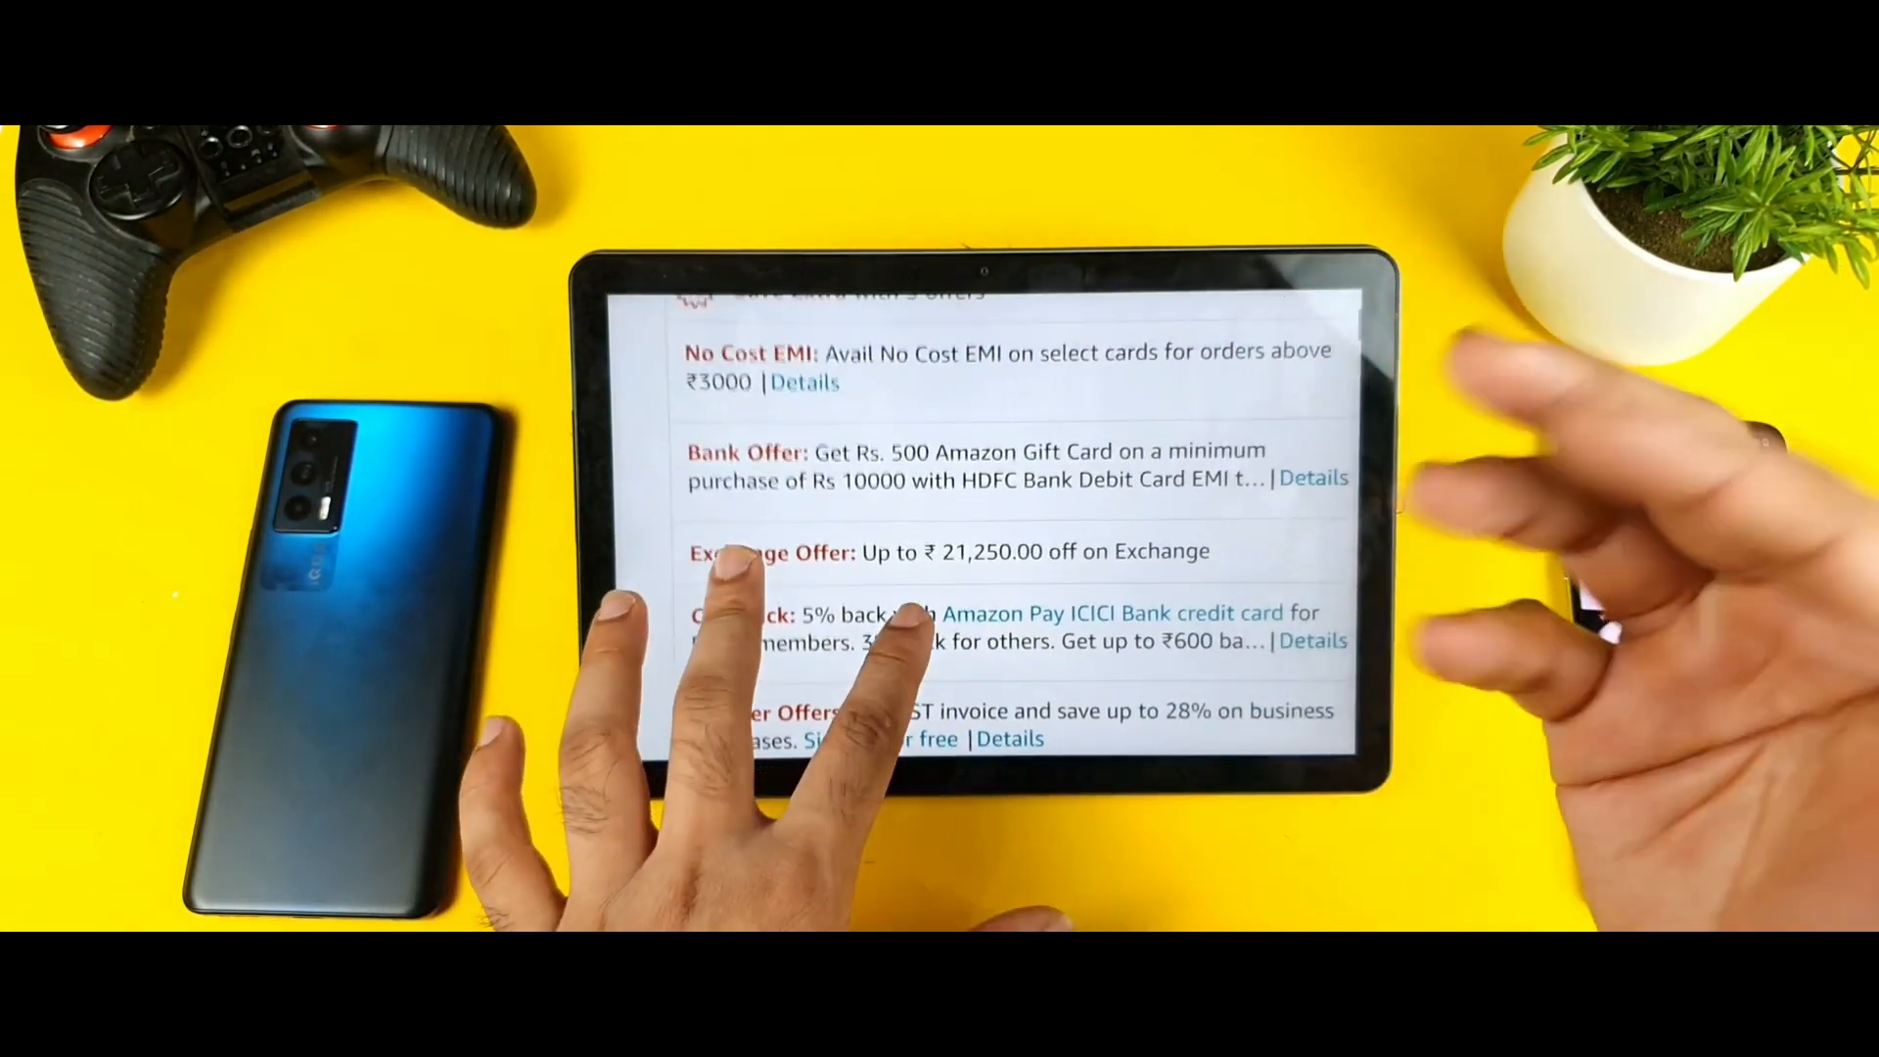
scroll(down, 3)
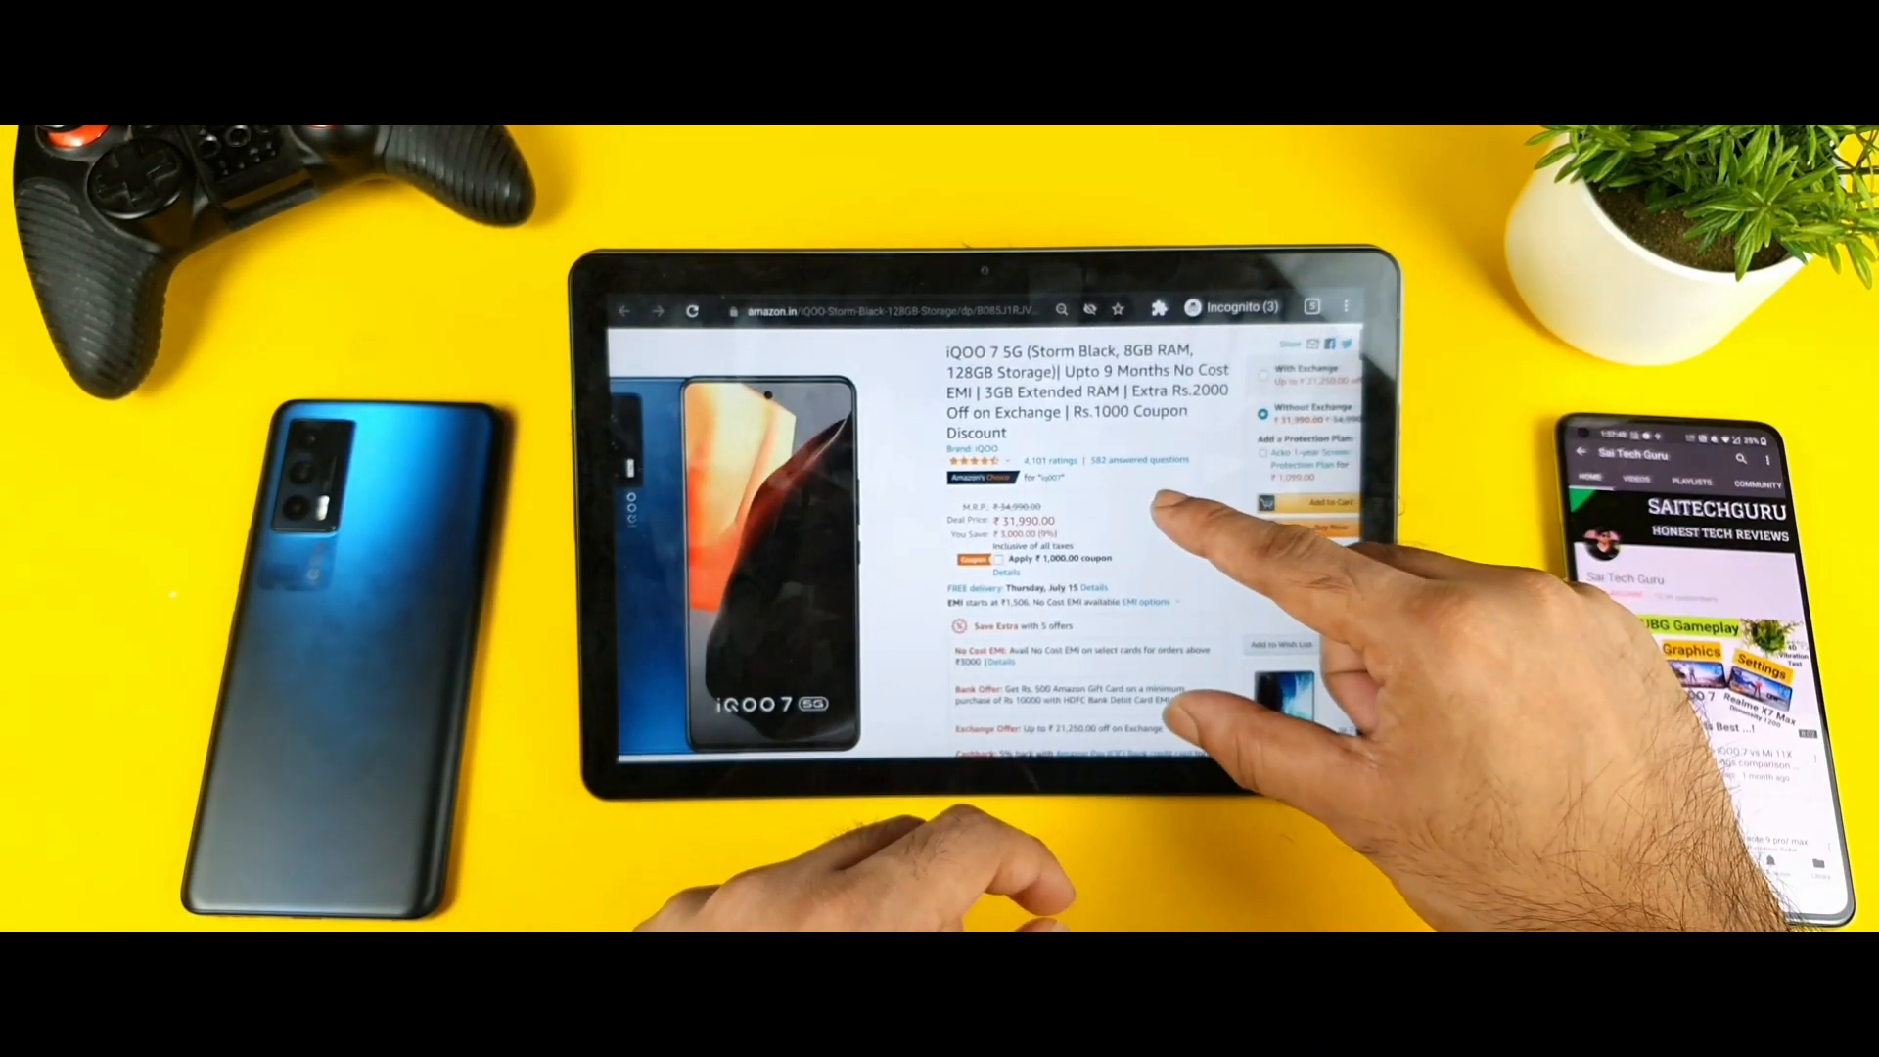
scroll(down, 3)
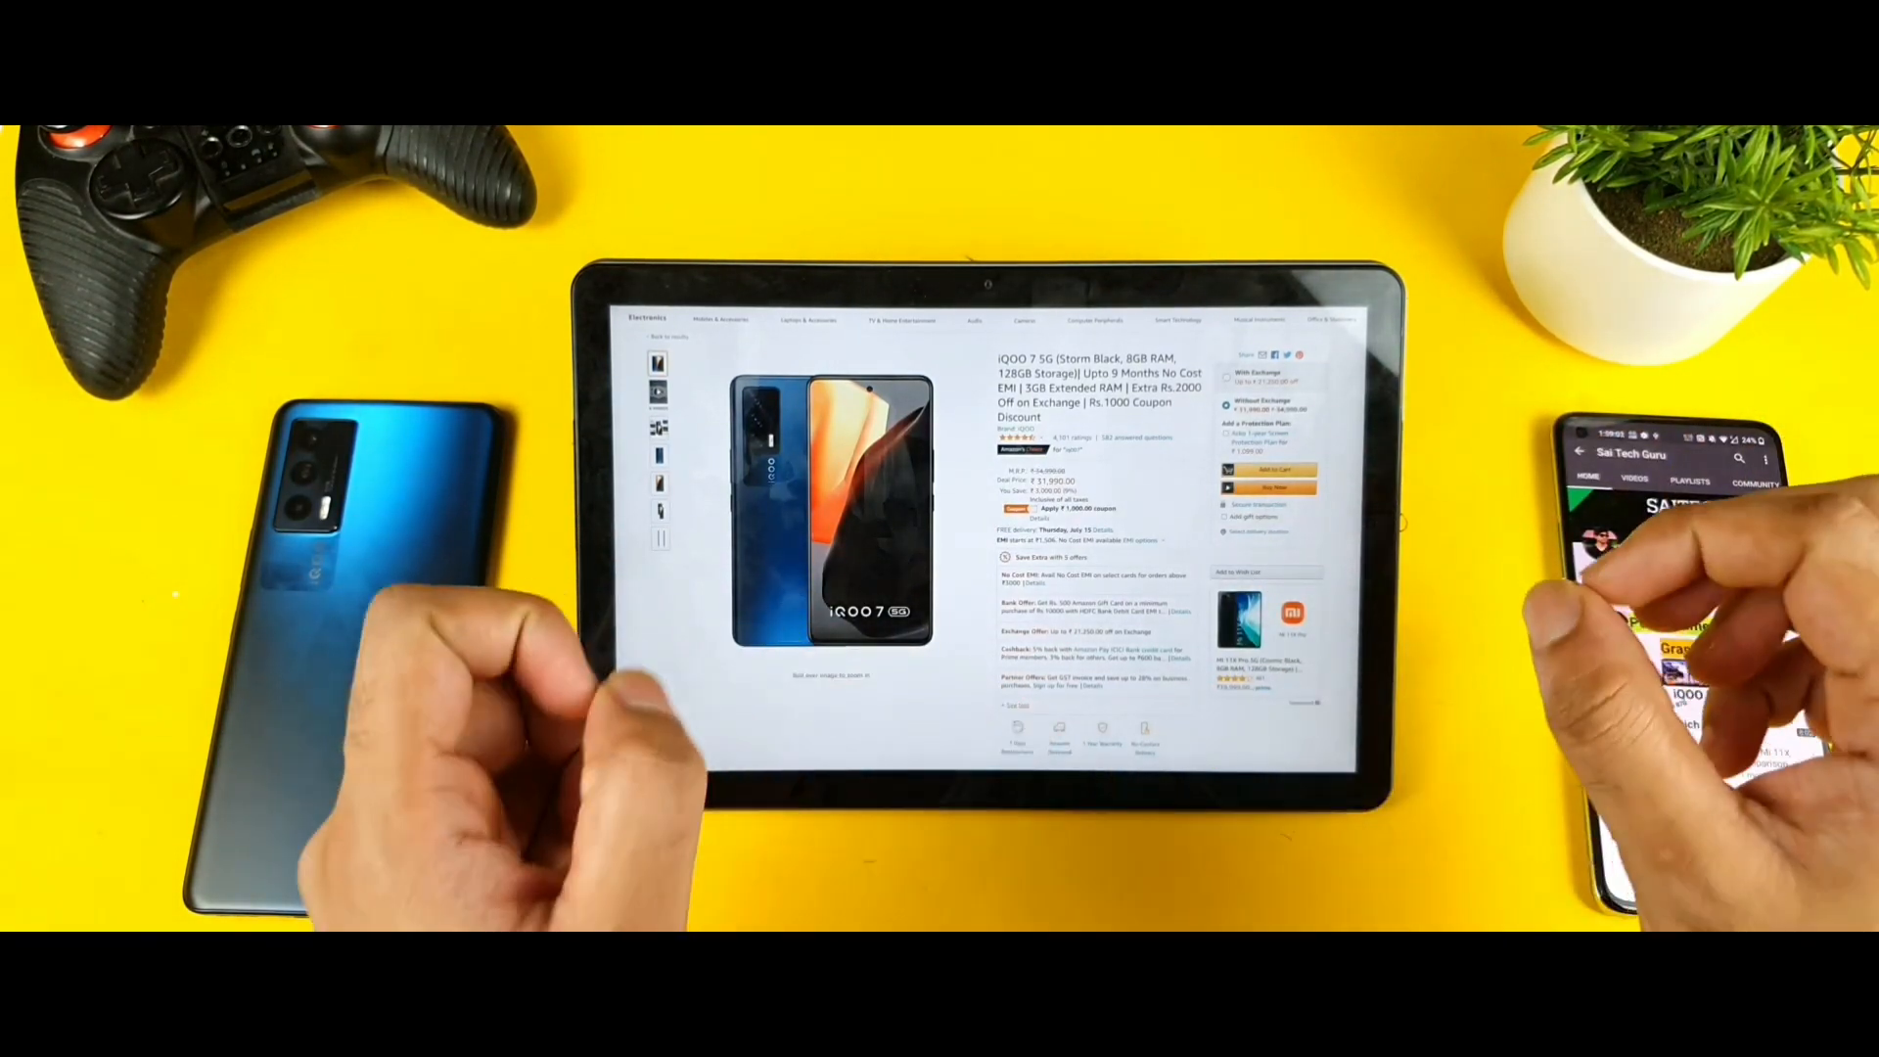
scroll(down, 3)
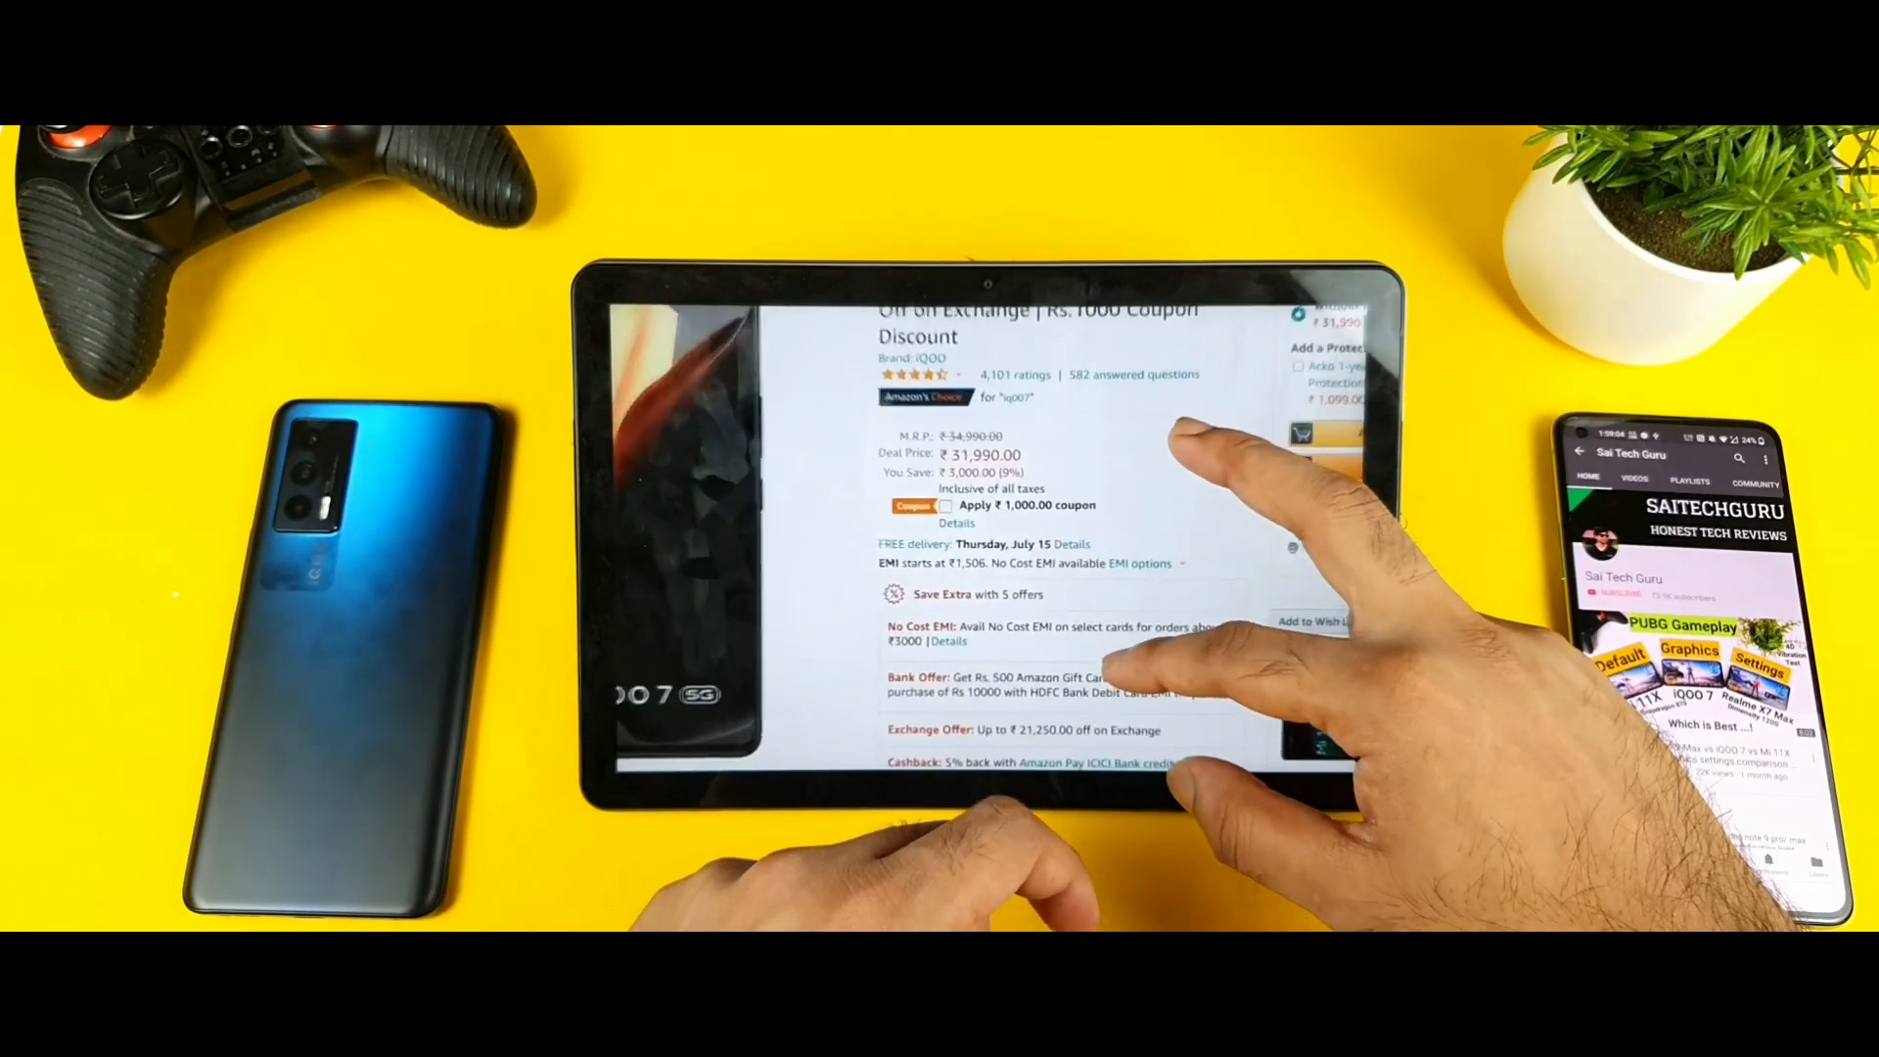